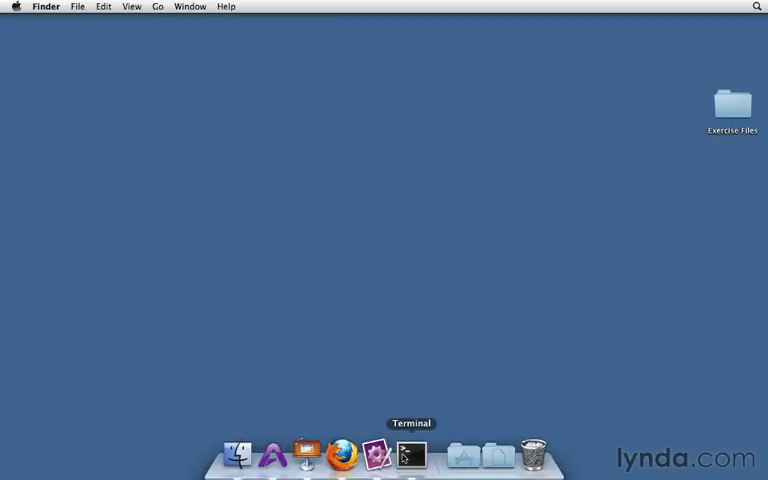
Launch Terminal from the Dock and move to the home directory with cd.
click(410, 456)
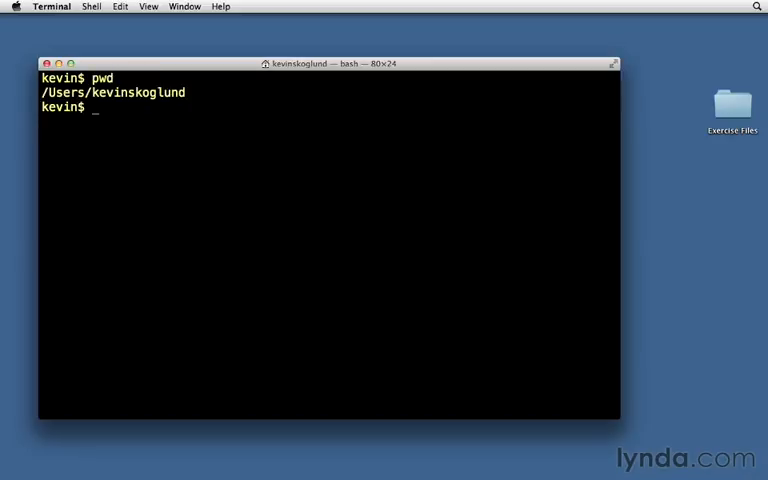
text(cd ~)
text(pwd)
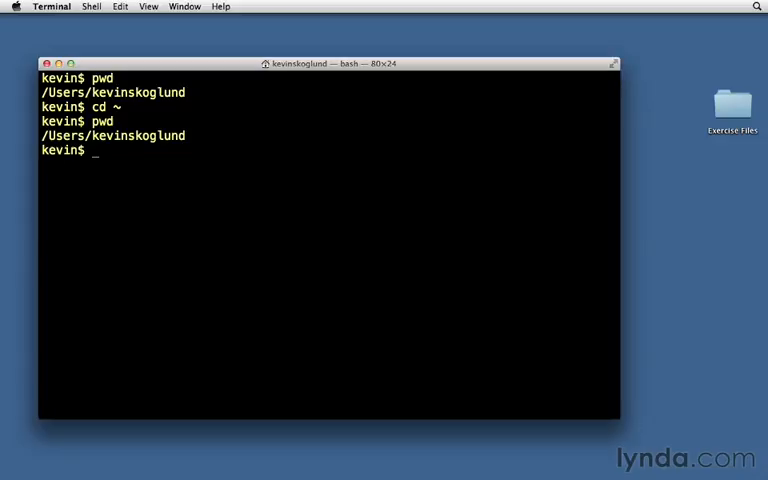
Locate php (/usr/bin/php) and mysql (not found) with 'which'.
text(whic)
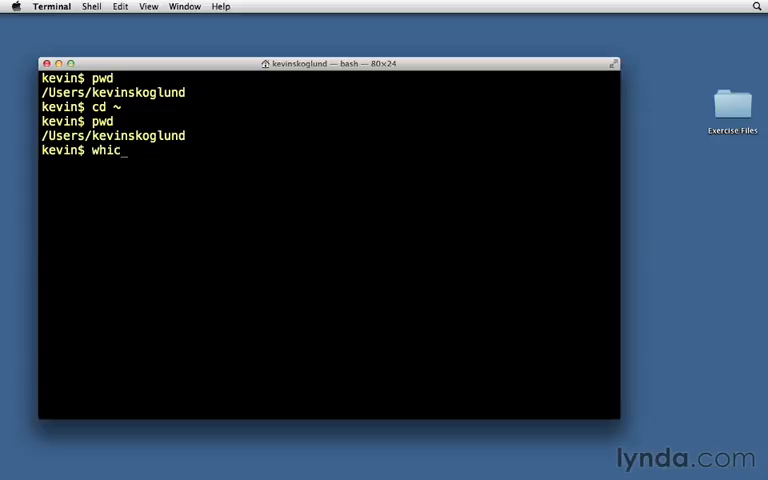
key(Return)
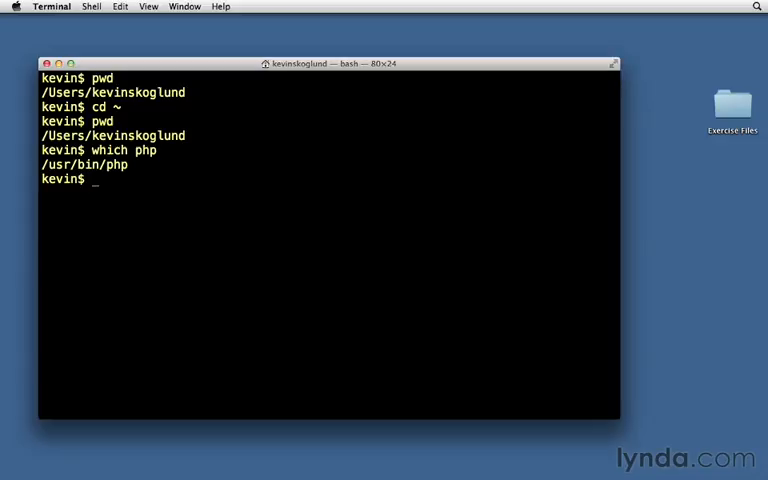
text(which mysql)
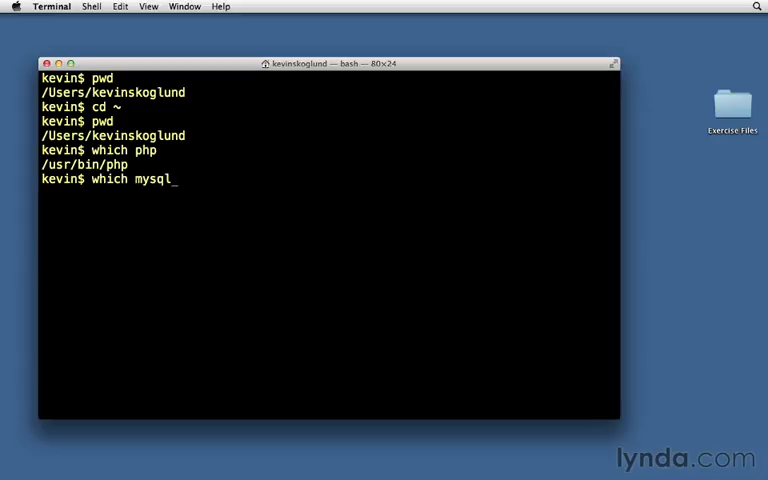
key(Return)
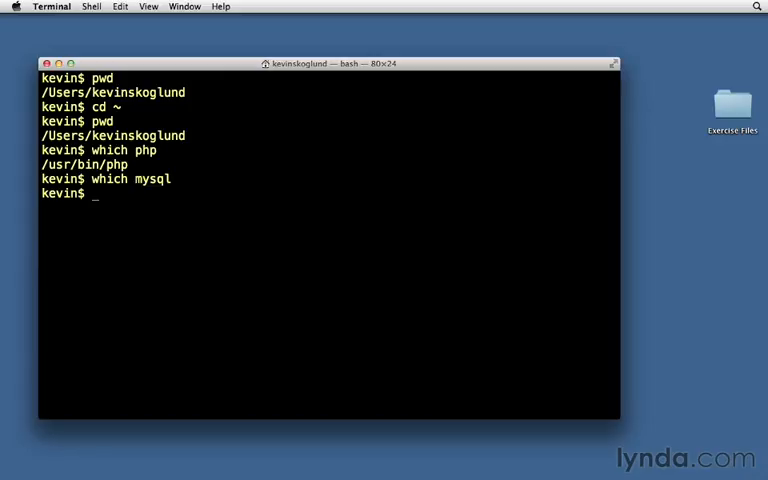
Print the current PATH showing /usr/bin:/bin:/usr/sbin:/sbin:/usr/local/bin.
text(echo $)
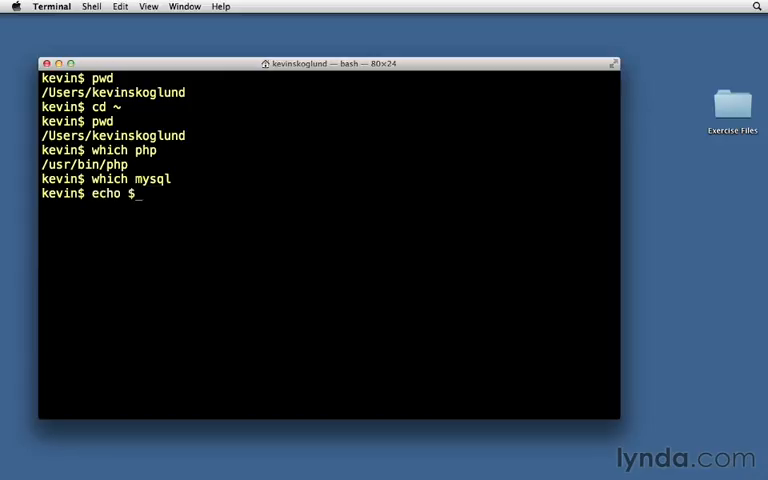
key(Return)
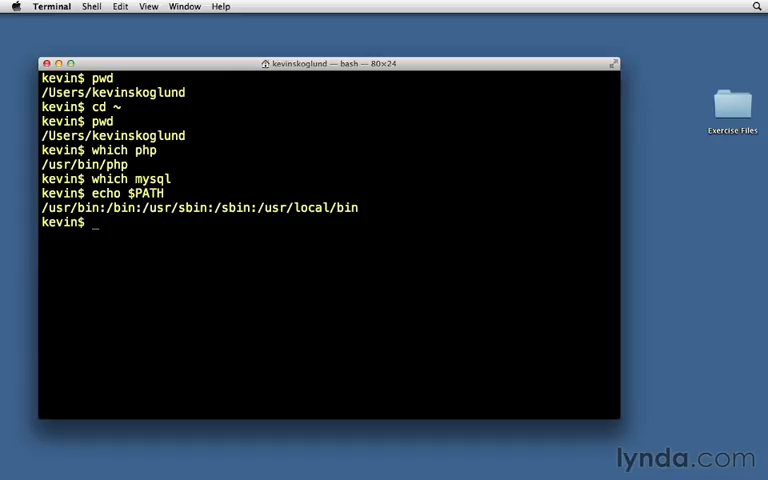
text(l)
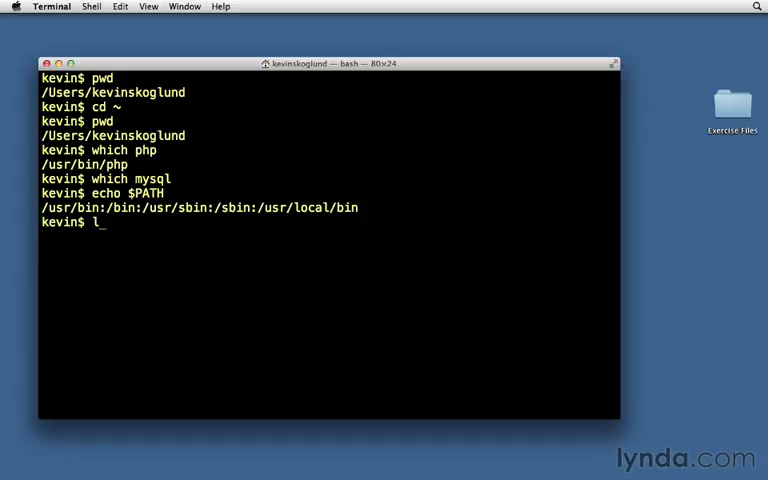
List the MySQL executables in /usr/local/mysql/bin and review the output.
text(s /us)
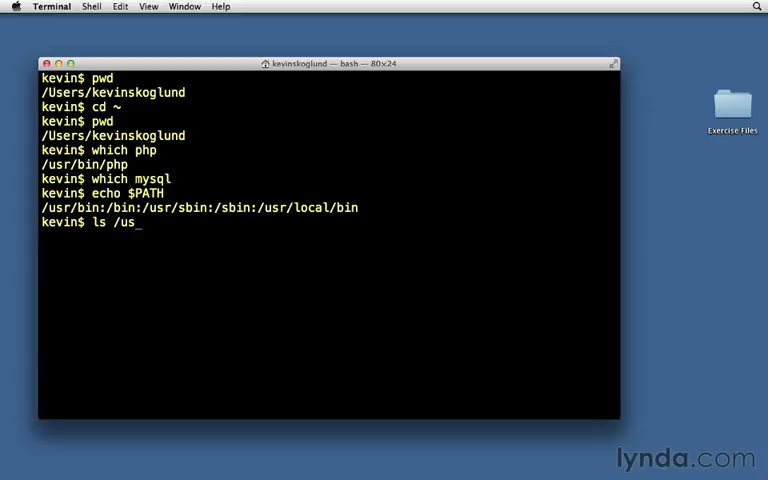
text(r/local/)
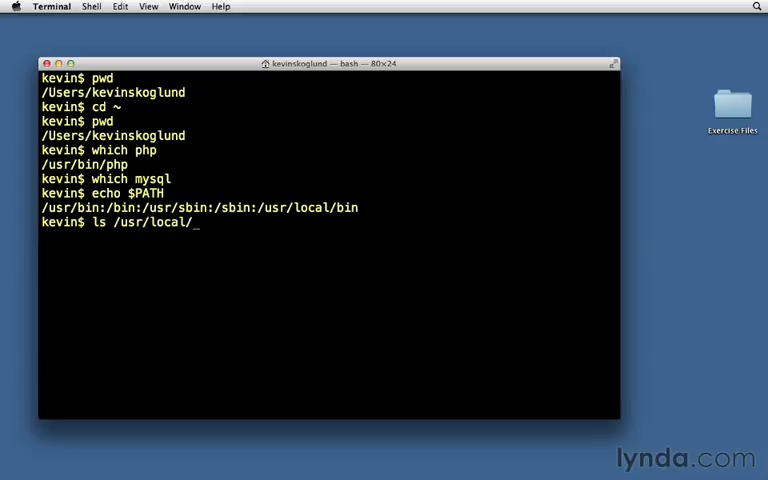
text(mysql/)
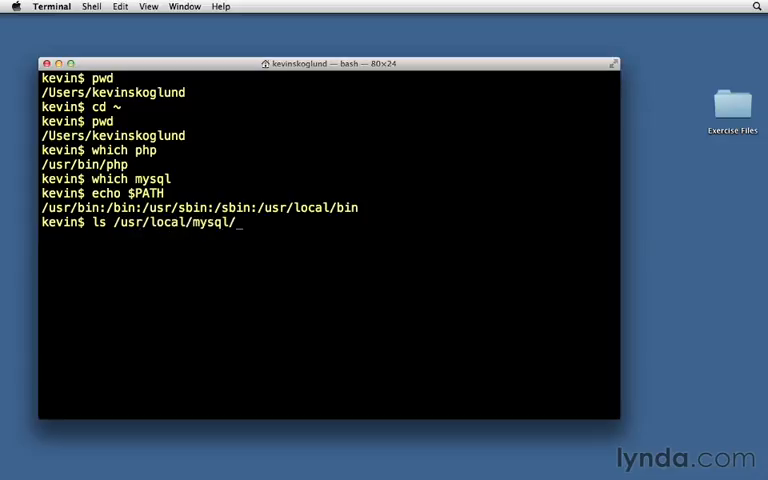
text(bin)
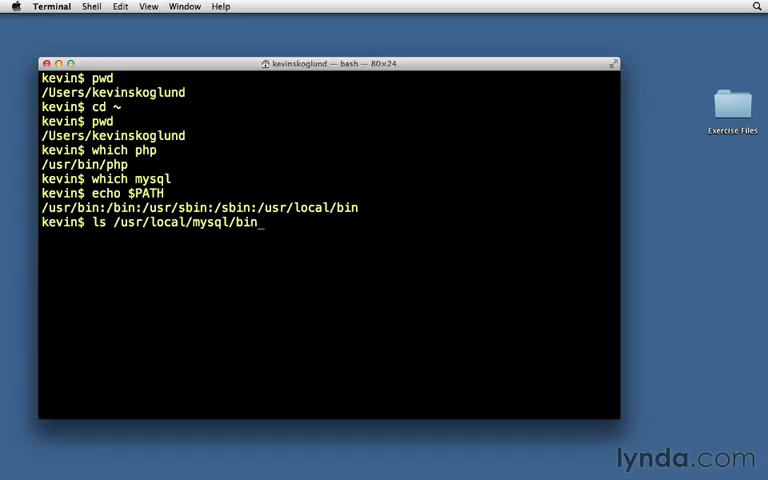
key(Return)
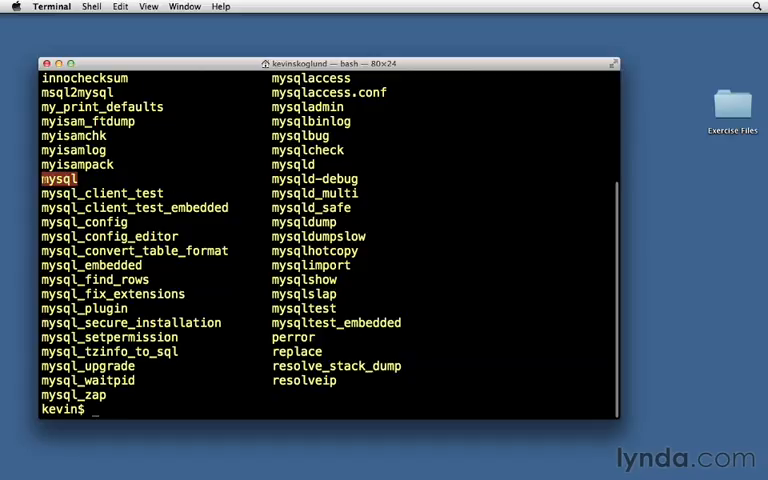
mouse_move(388, 224)
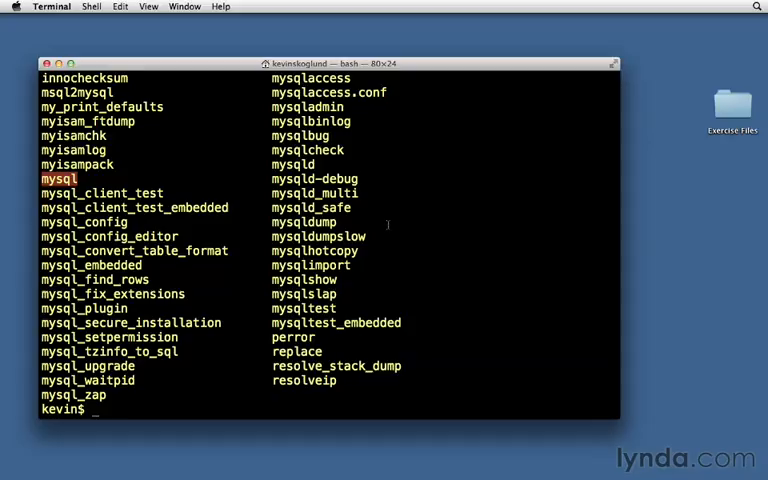
scroll(down, 3)
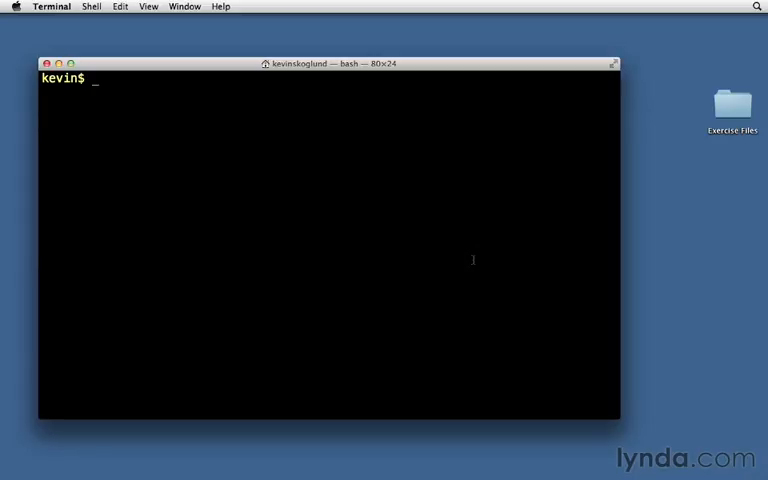
List all home files with 'ls -la' and pick out the hidden .bash_profile entry.
text(ls -la)
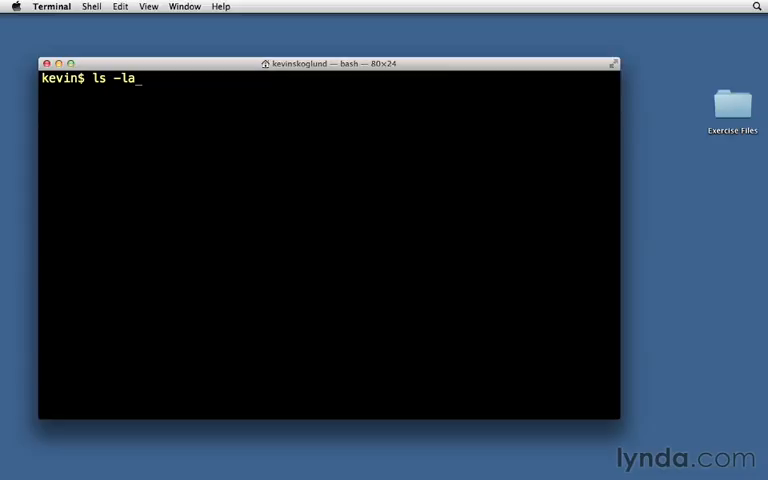
key(Return)
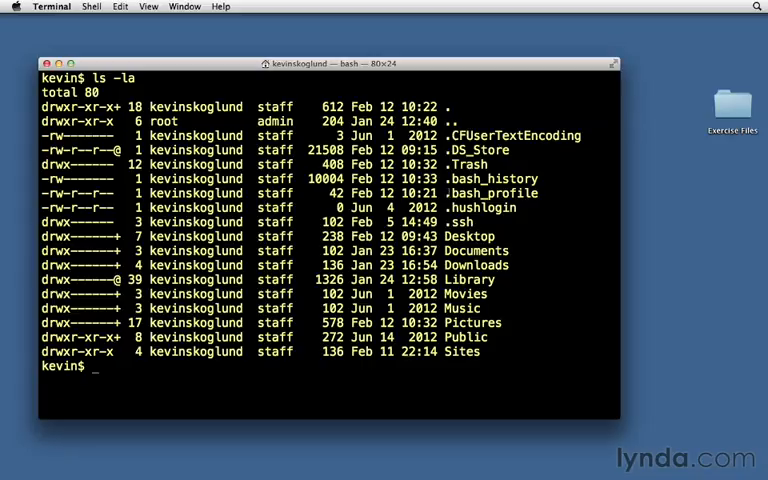
double_click(490, 192)
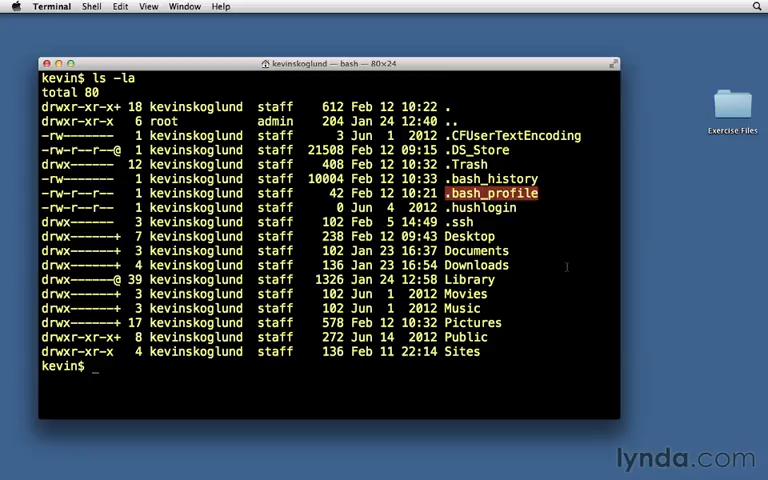
Edit .bash_profile in nano and start a new line below the PS1 setting.
text(nano)
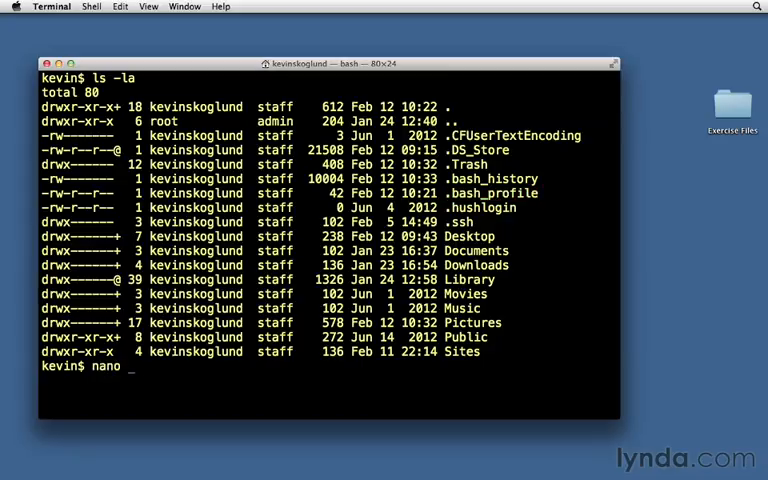
text(.bash_profile)
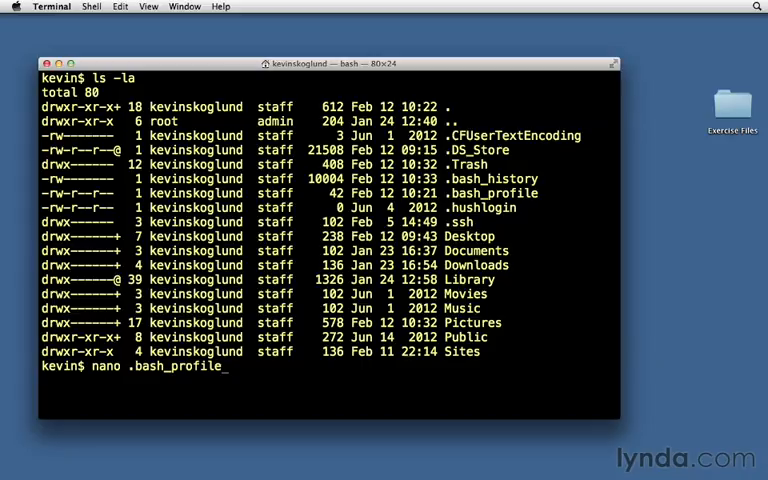
key(Return)
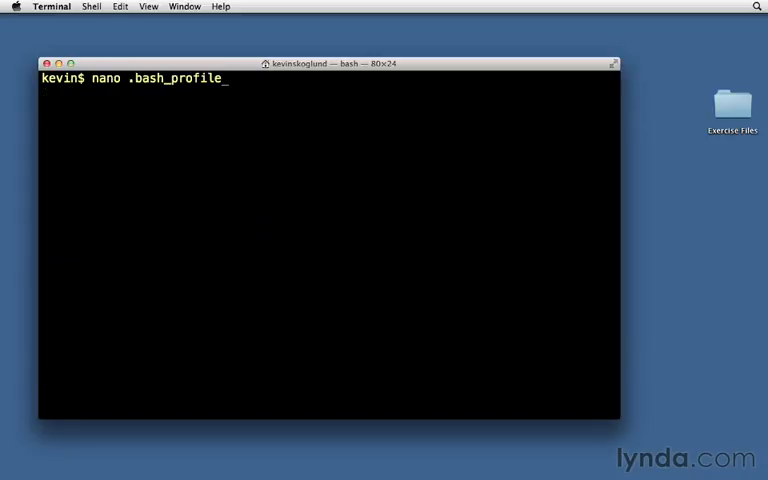
key(Return)
text(e)
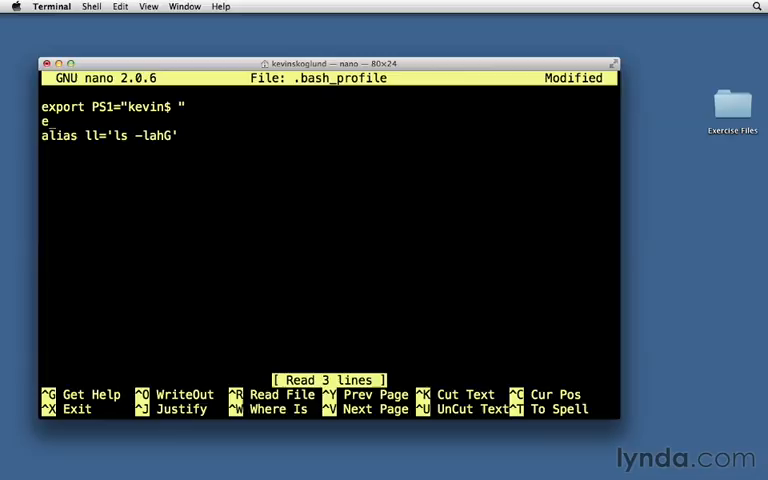
Add export PATH="/usr/local/mysql/bin:$PATH" to .bash_profile and save it.
text(xport)
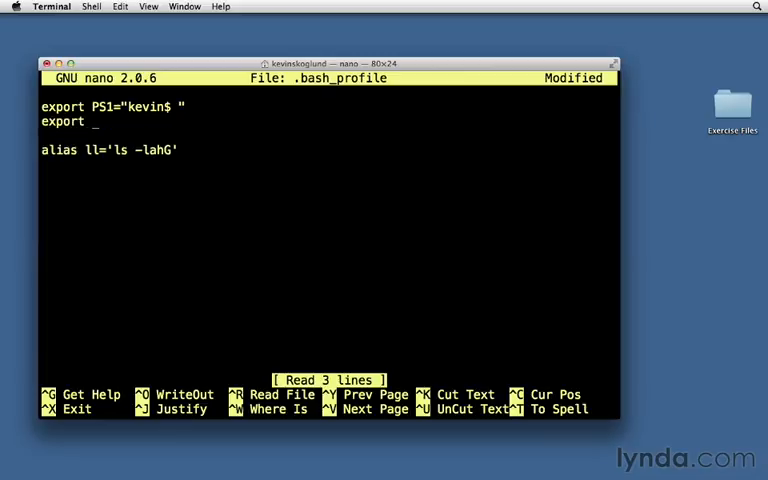
text(PATH=)
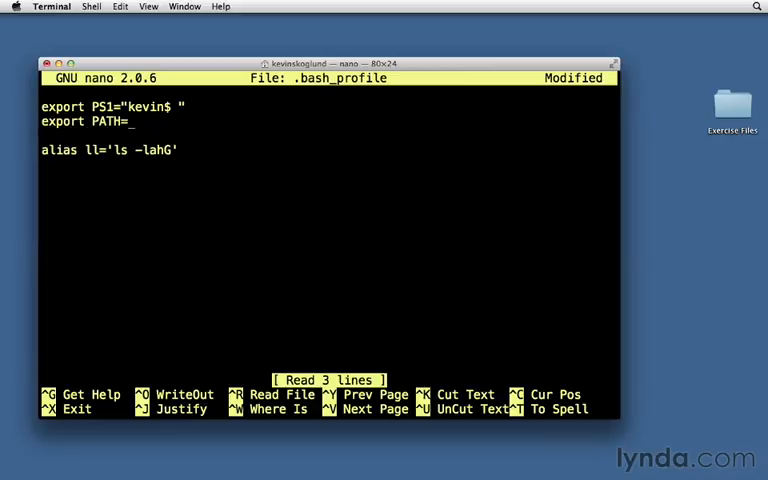
text("")
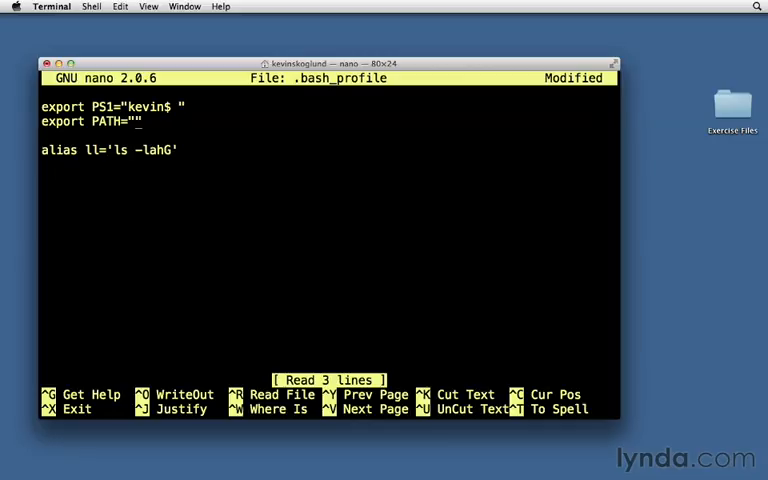
text($)
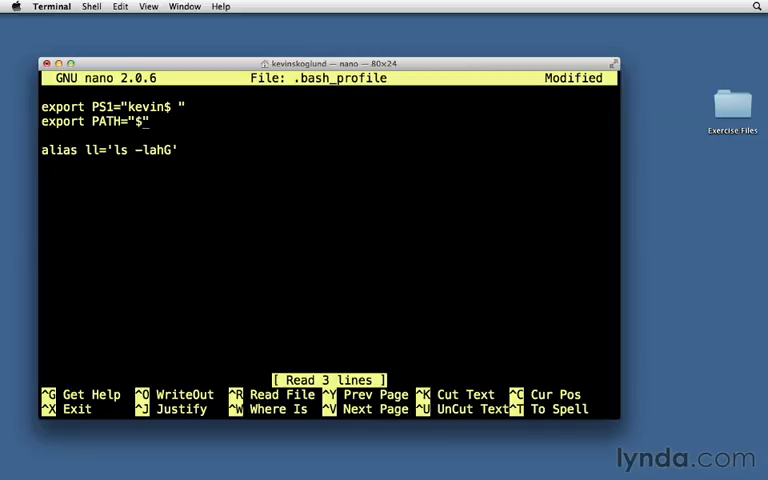
text(PATH)
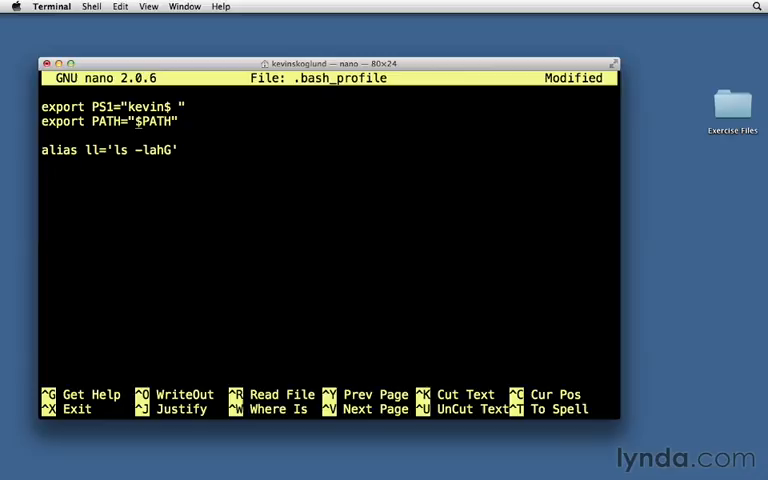
text(/usr/local)
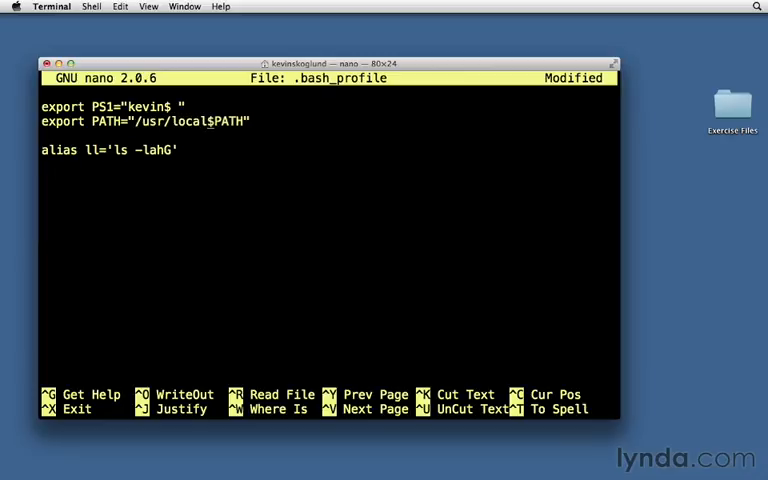
text(/mysql/bin)
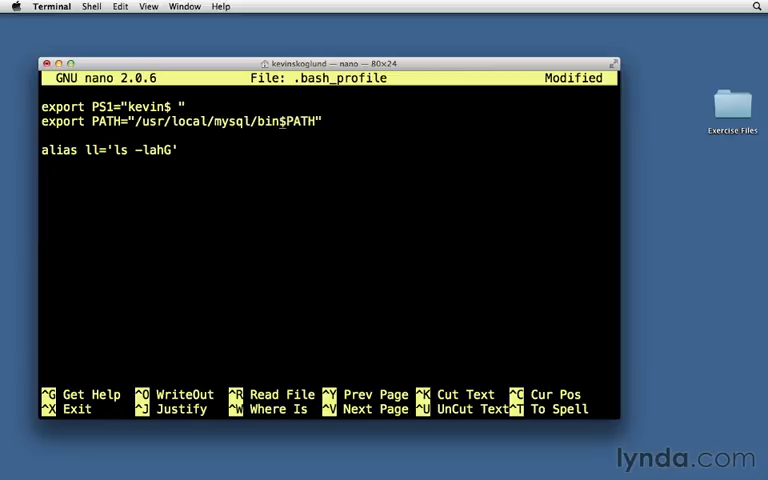
text(:)
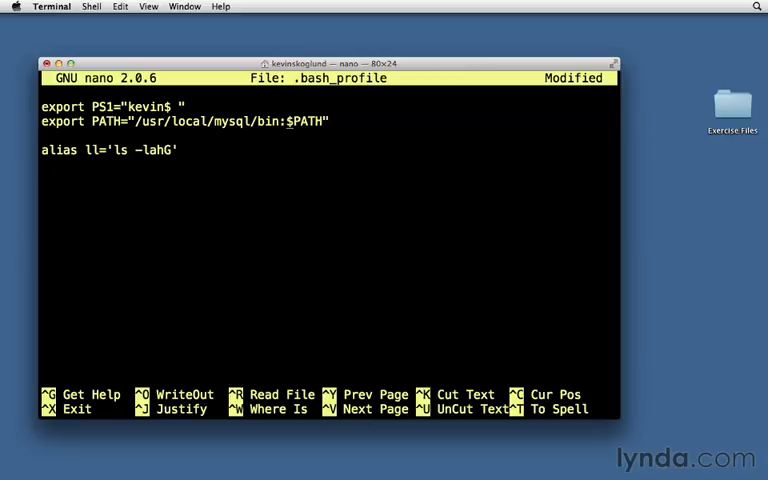
key(ctrl+x)
text(ca)
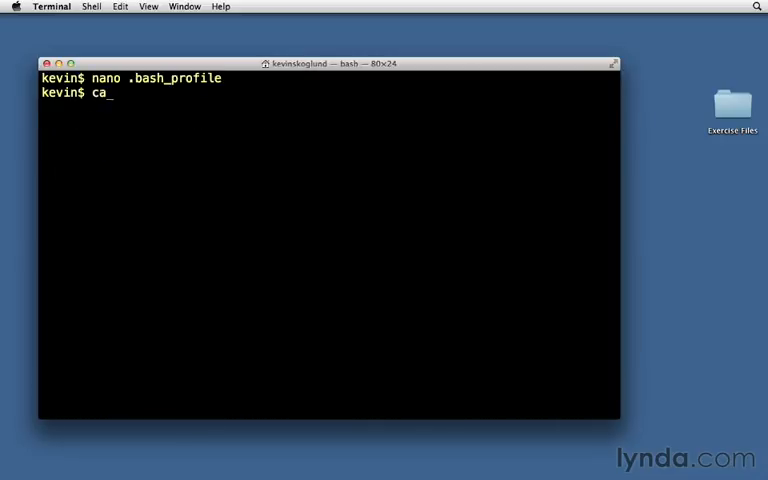
Display the saved .bash_profile and the PATH, which still lacks /usr/local/mysql/bin.
text(t .bash_p)
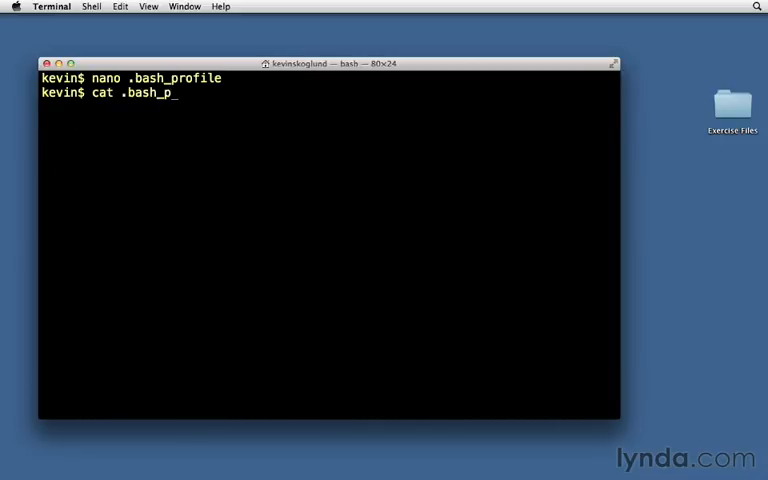
key(Return)
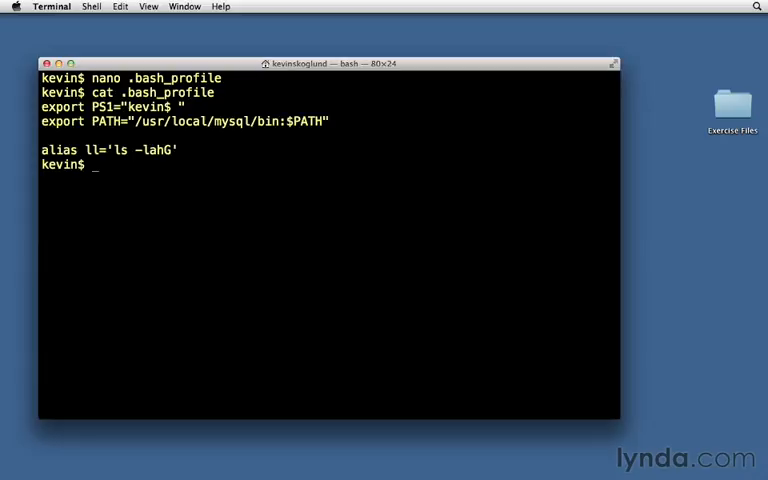
text(echo $P)
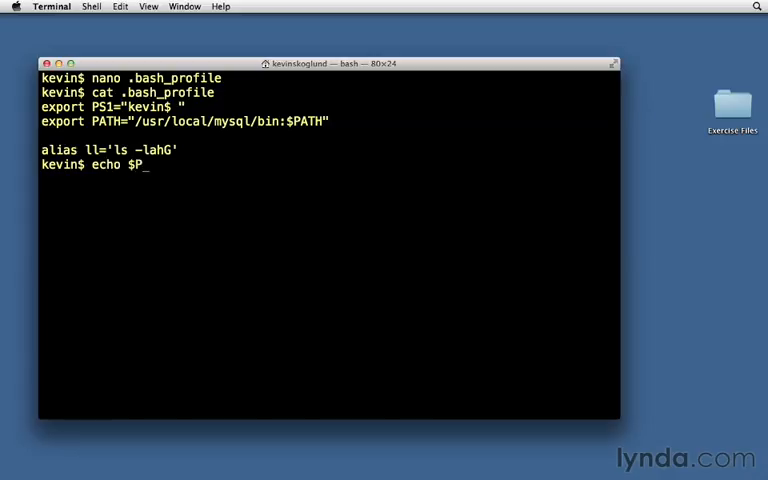
key(Return)
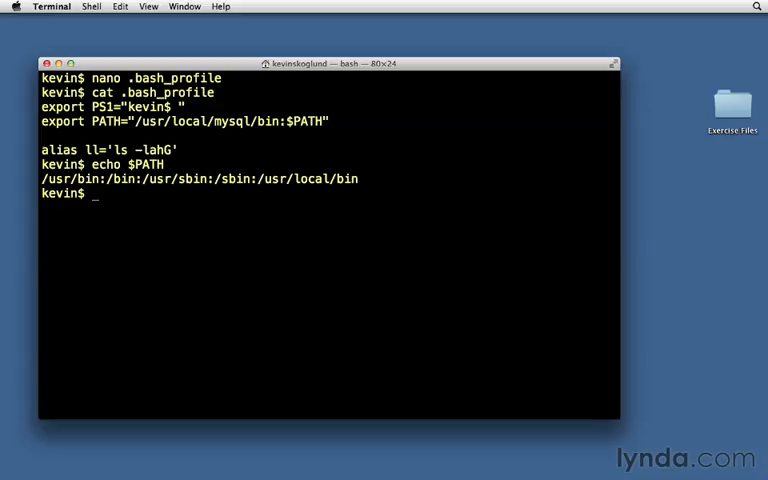
Source .bash_profile so mysql now resolves to /usr/local/mysql/bin/mysql.
text(sou)
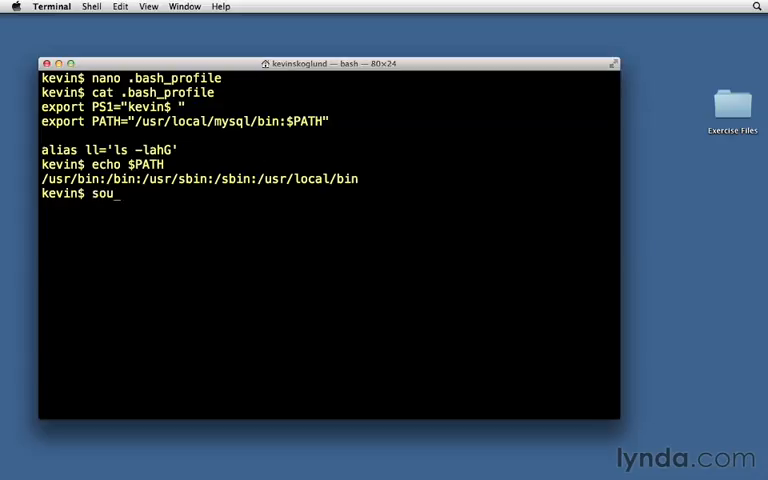
text(rce .bash_p)
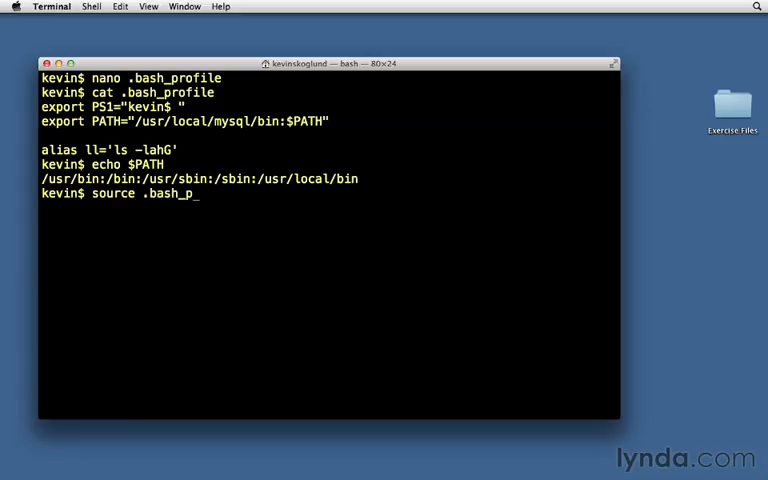
text(rofile)
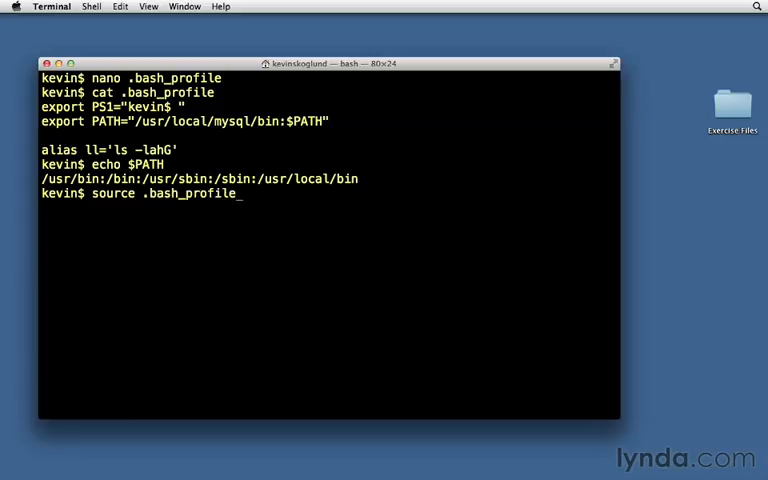
key(return)
text(echo $PATH)
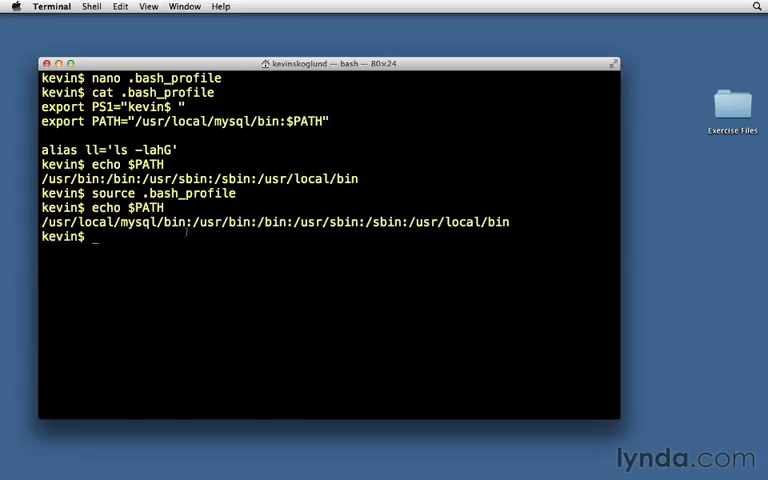
text(which mys)
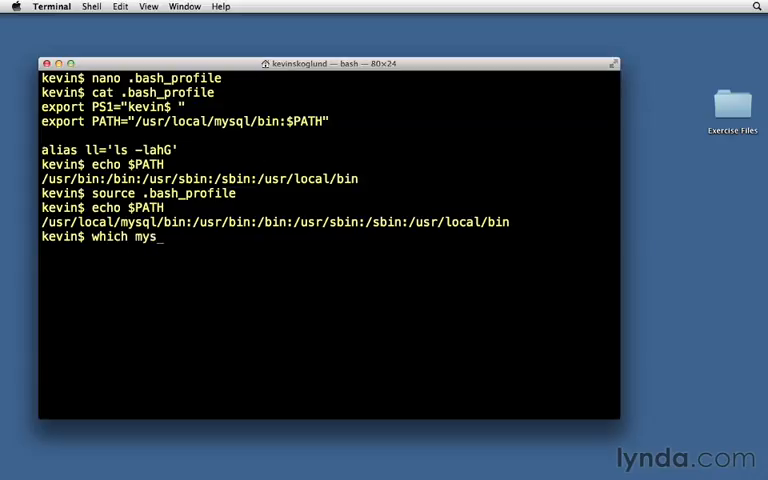
key(Return)
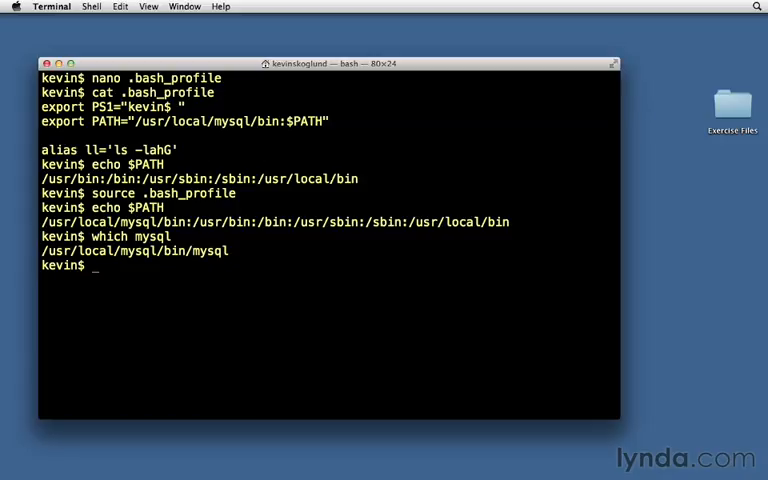
Confirm mysqladmin resolves to /usr/local/mysql/bin and start typing 'mysqladmin -u root password'.
text(which mysql)
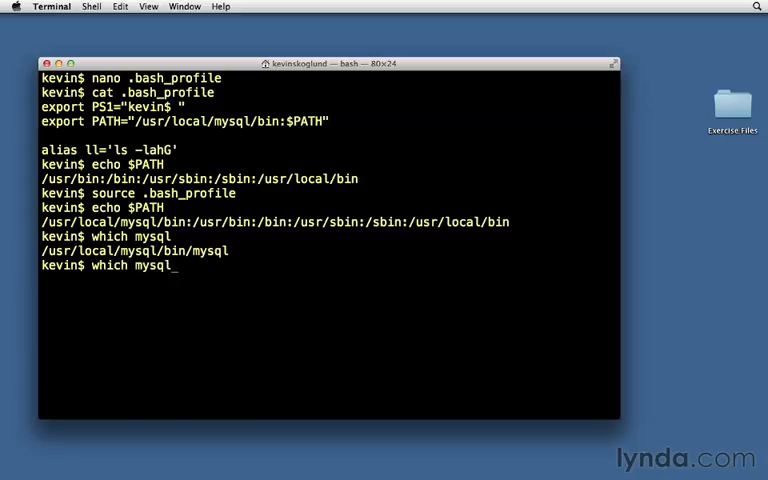
key(Return)
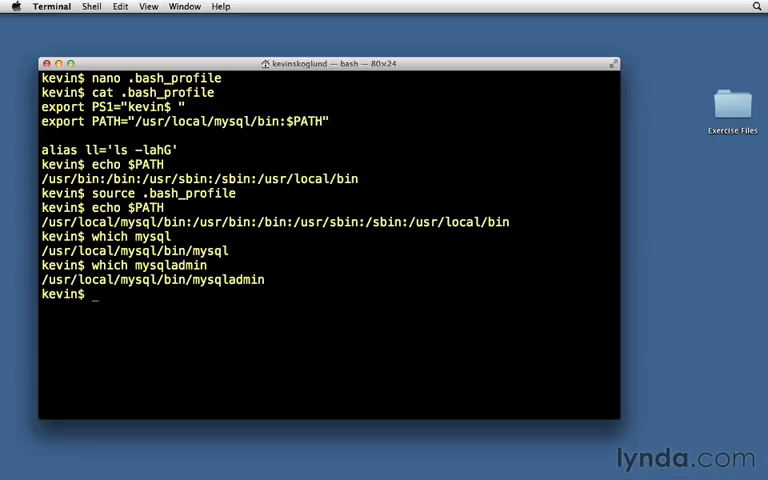
text(mysqladmin -)
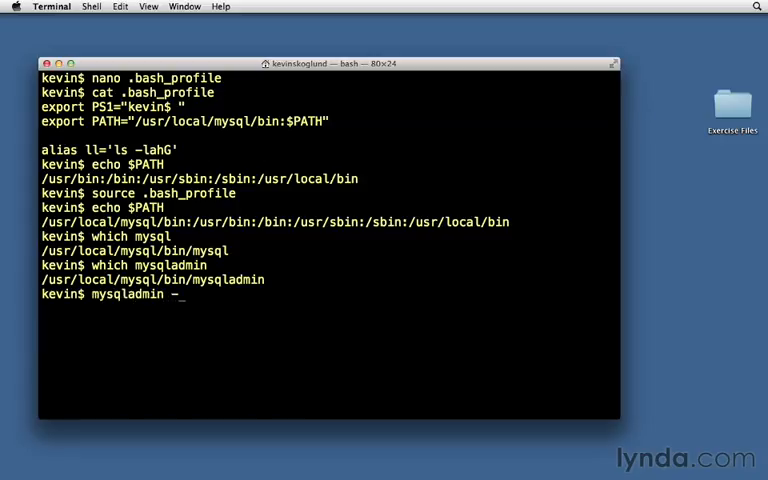
text(u root)
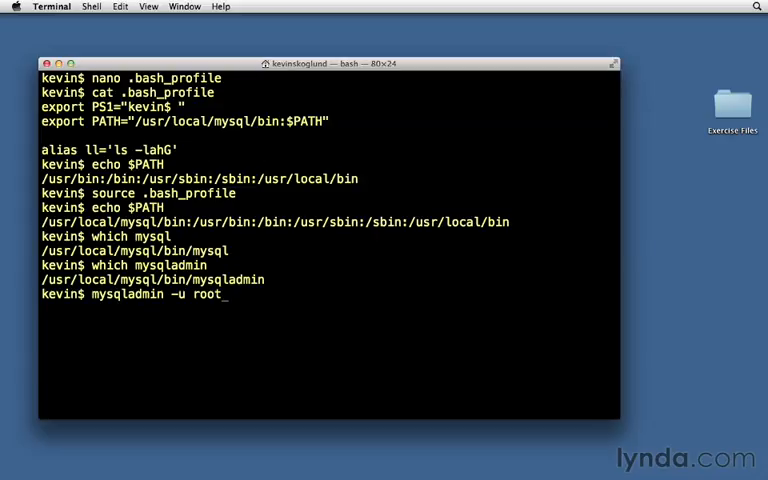
text(pa)
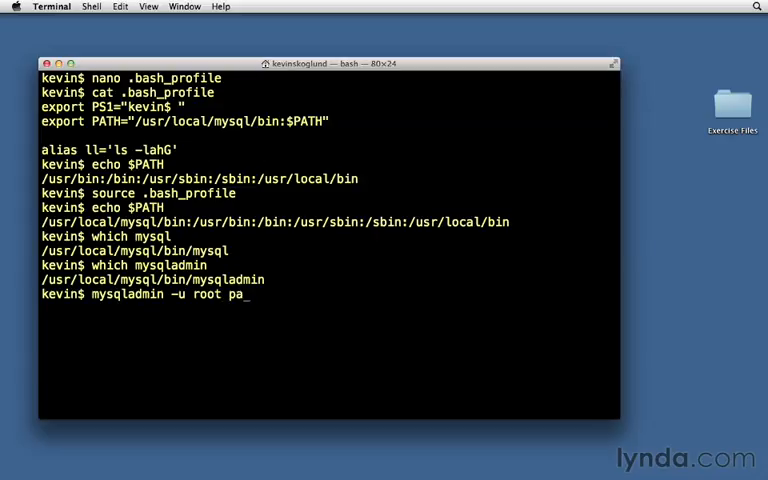
text(ssword)
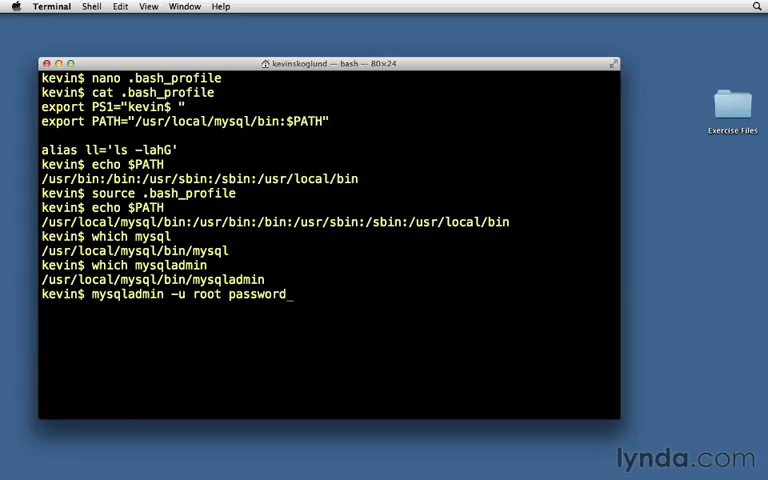
Run mysqladmin -u root password, entering and confirming the new root password, then retype the command.
key(Return)
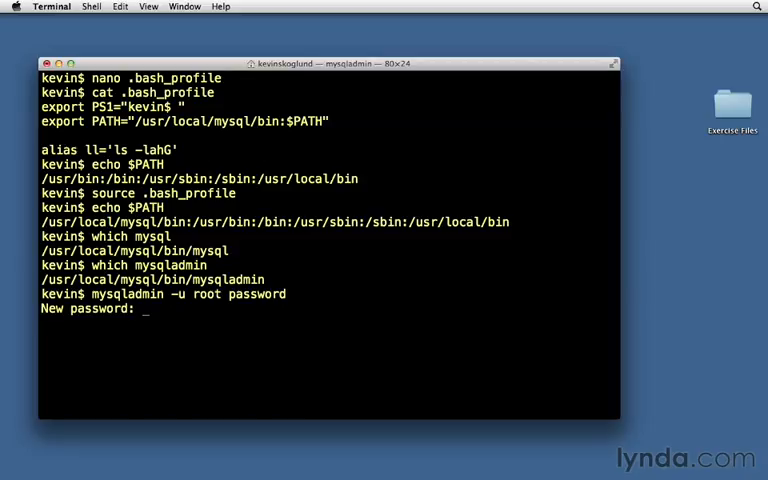
key(Return)
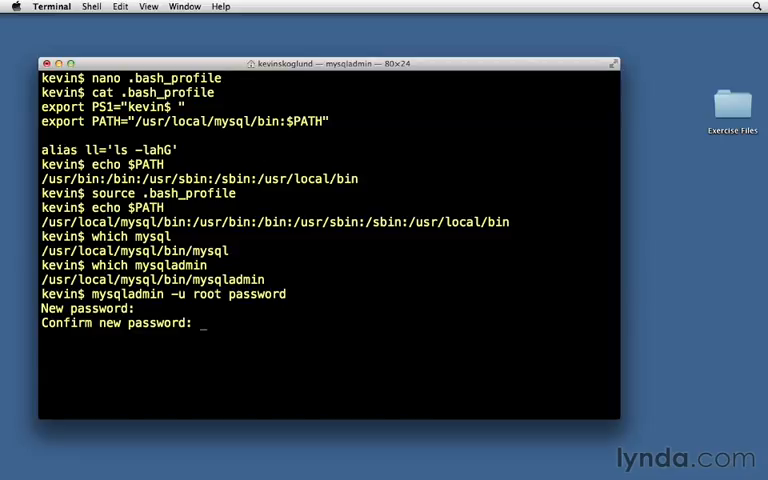
key(Return)
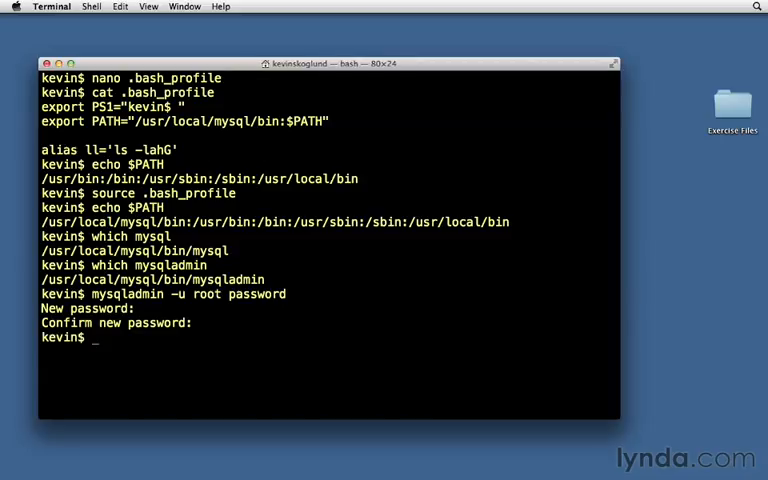
text(mysqladmin -u root password)
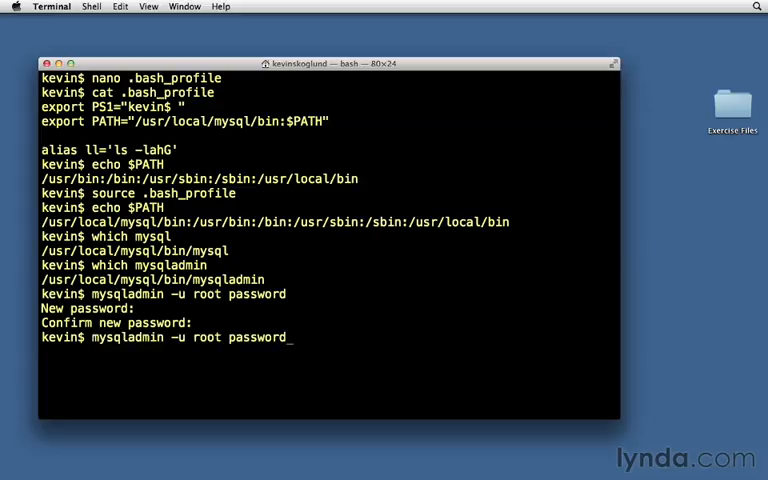
Run mysqladmin -u root -p password, supplying the current password then the new one twice.
key(Return)
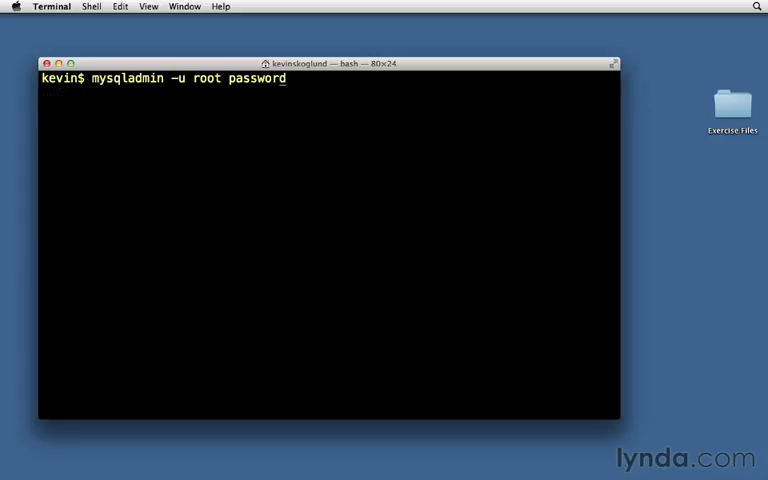
text(-)
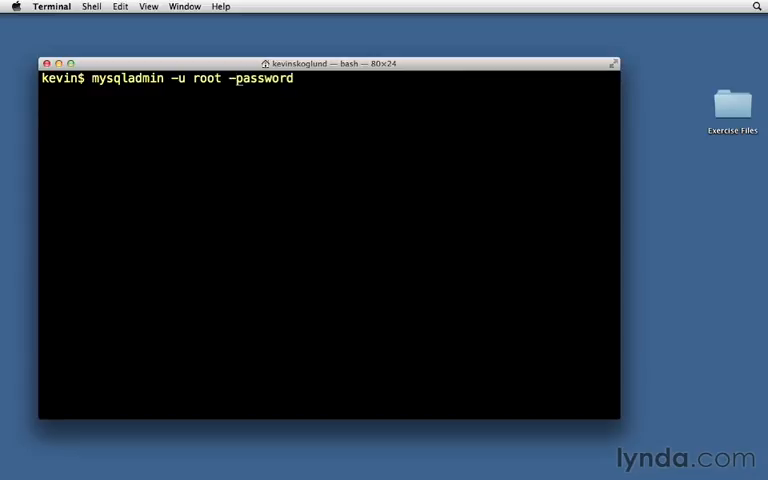
key(Return)
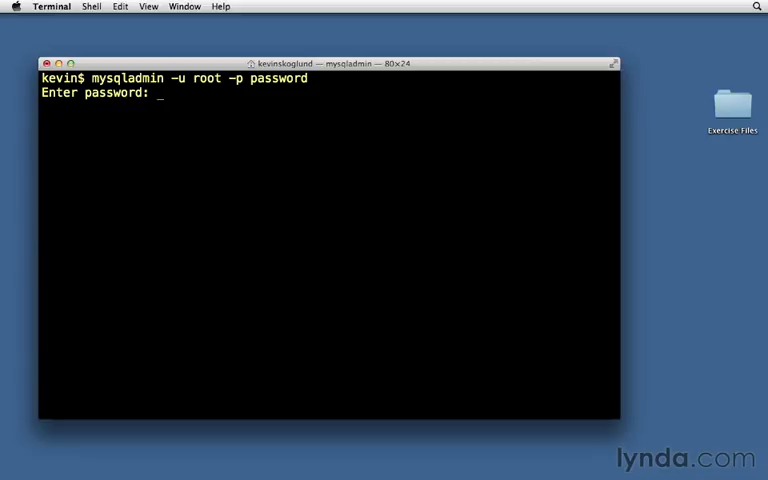
key(Return)
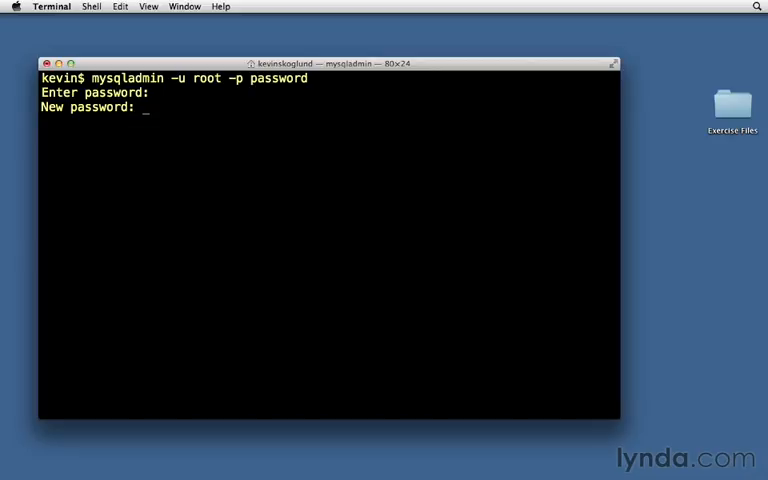
key(Return)
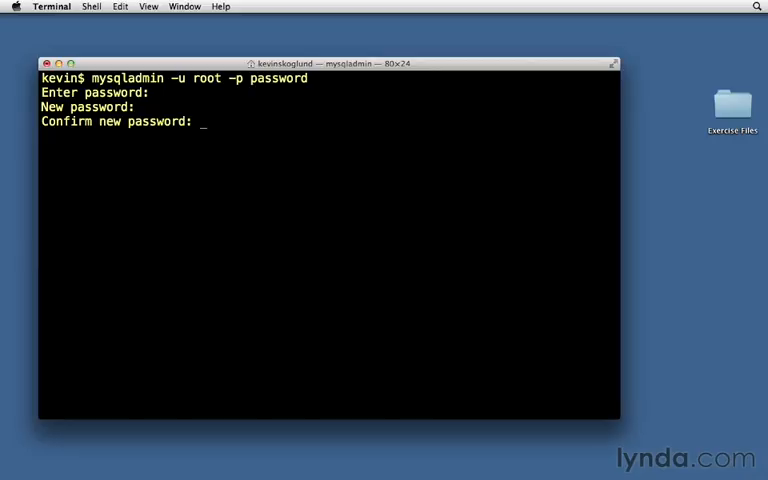
key(Return)
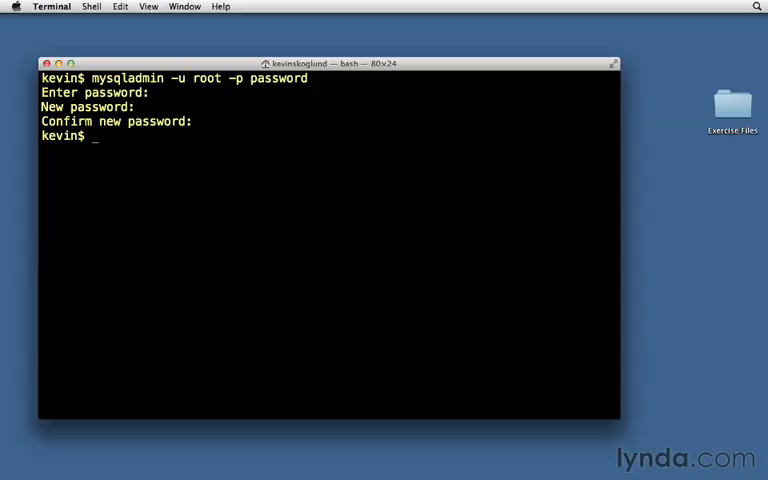